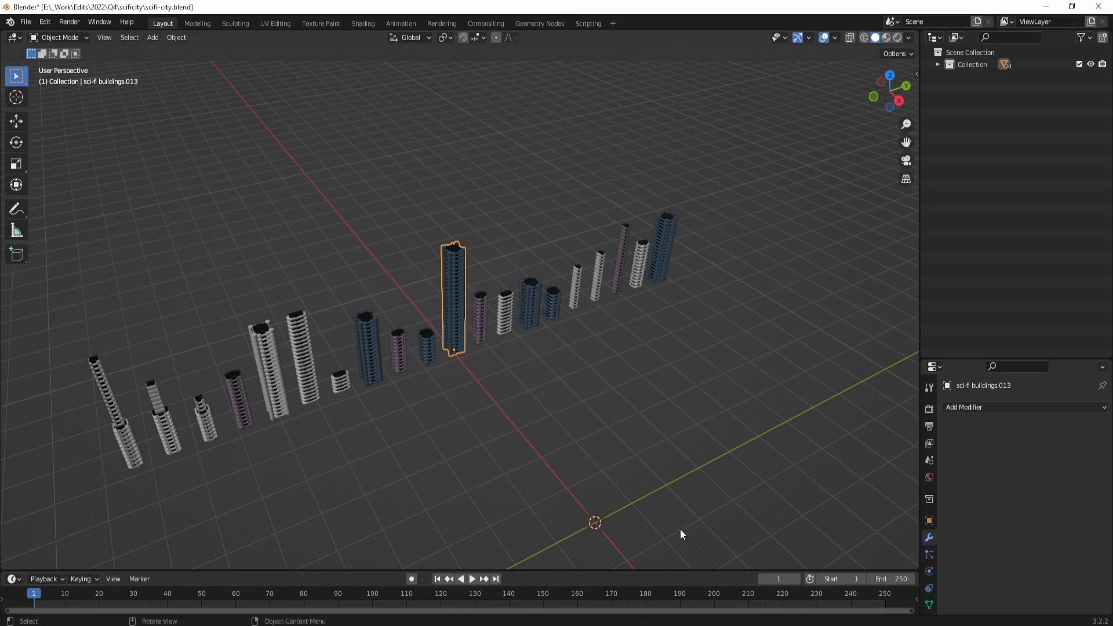
mouse_move(644, 452)
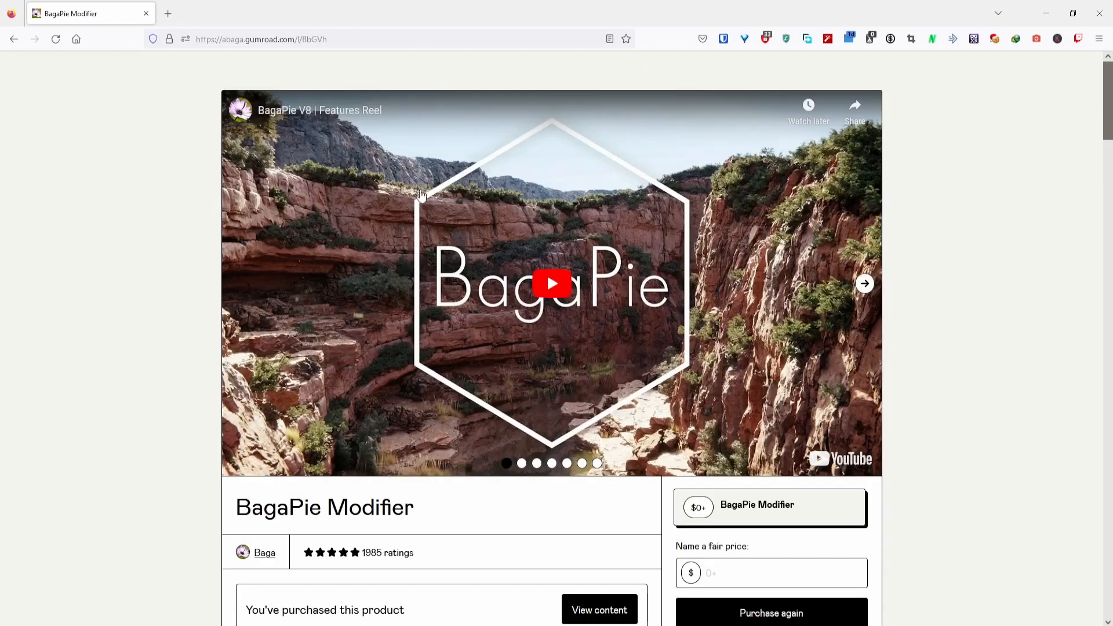
View the purchased BagaPie Modifier content on Gumroad before returning to Blender
click(549, 284)
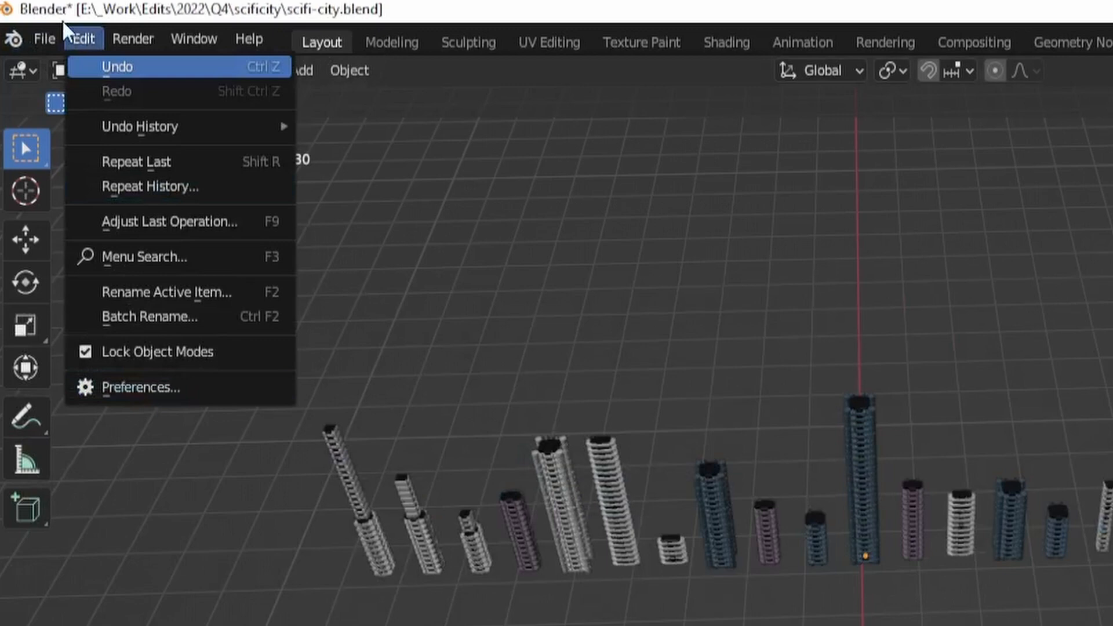
Install the BagaPie Modifier add-on from its downloaded zip in Preferences and enable it
click(141, 387)
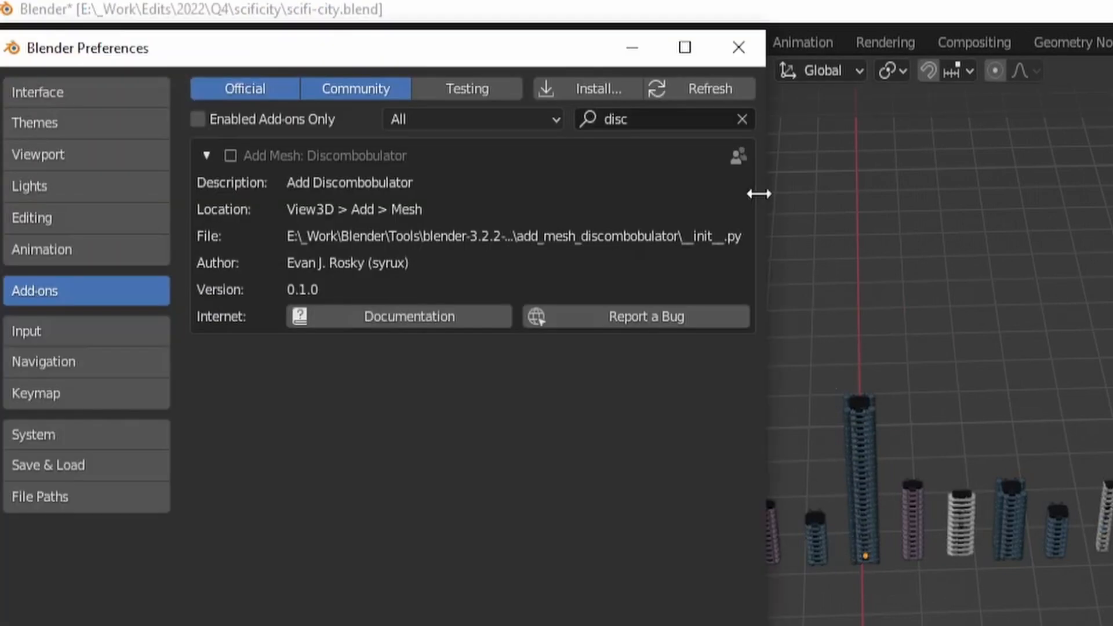
click(742, 118)
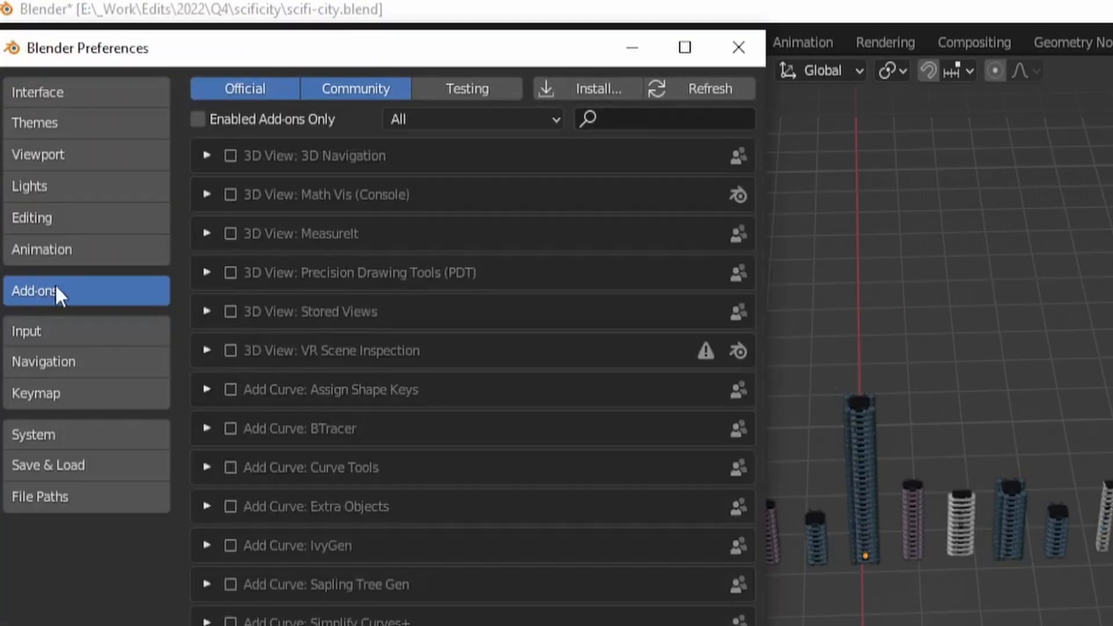
click(600, 88)
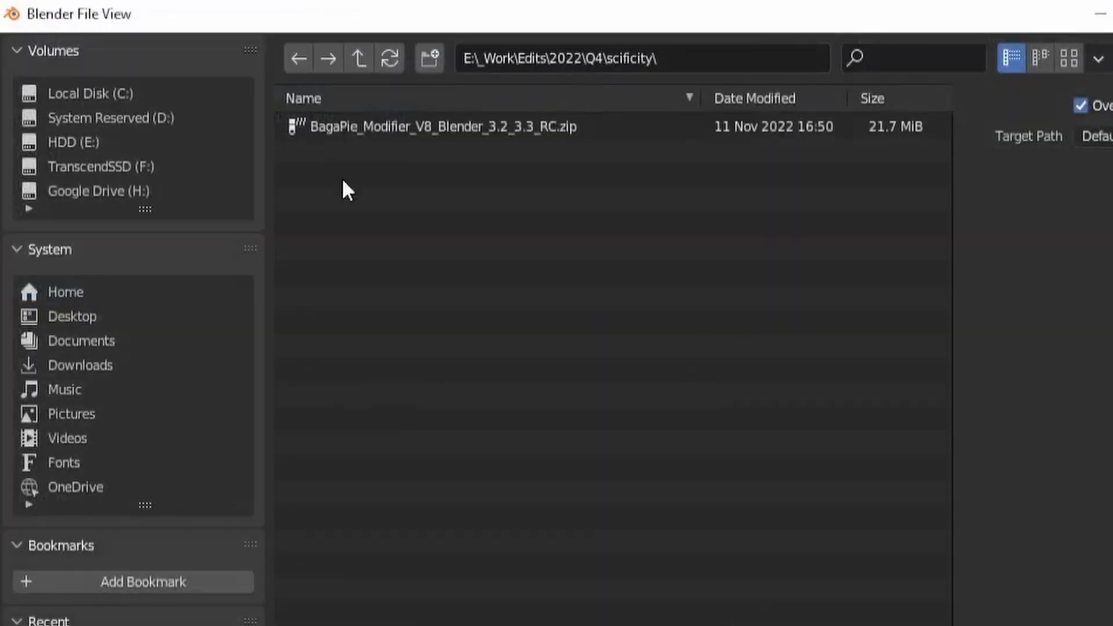
click(455, 127)
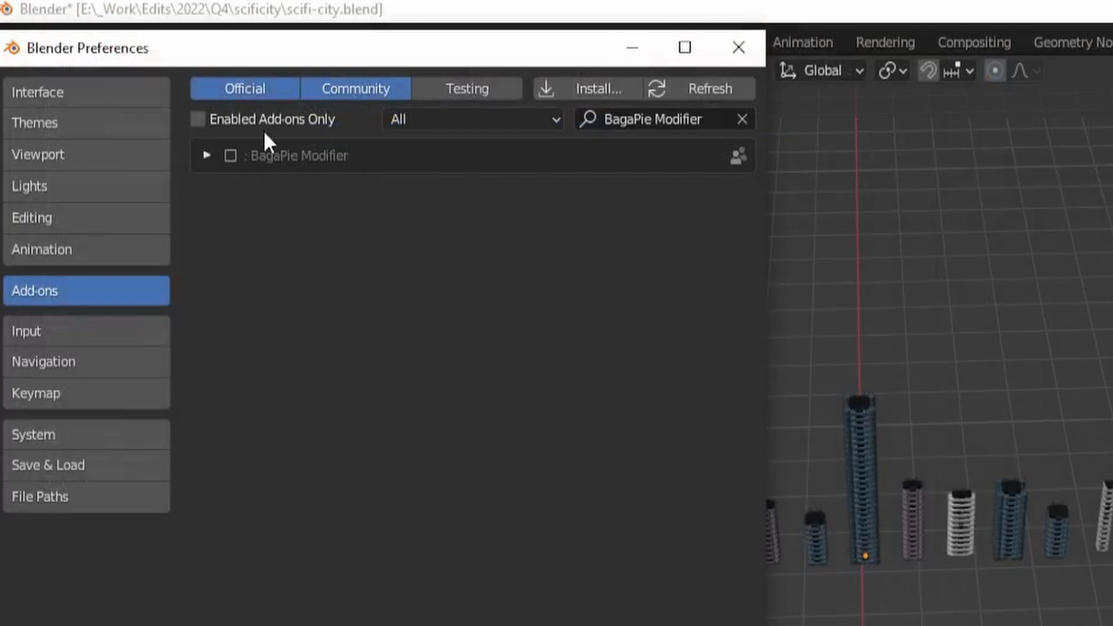
click(207, 155)
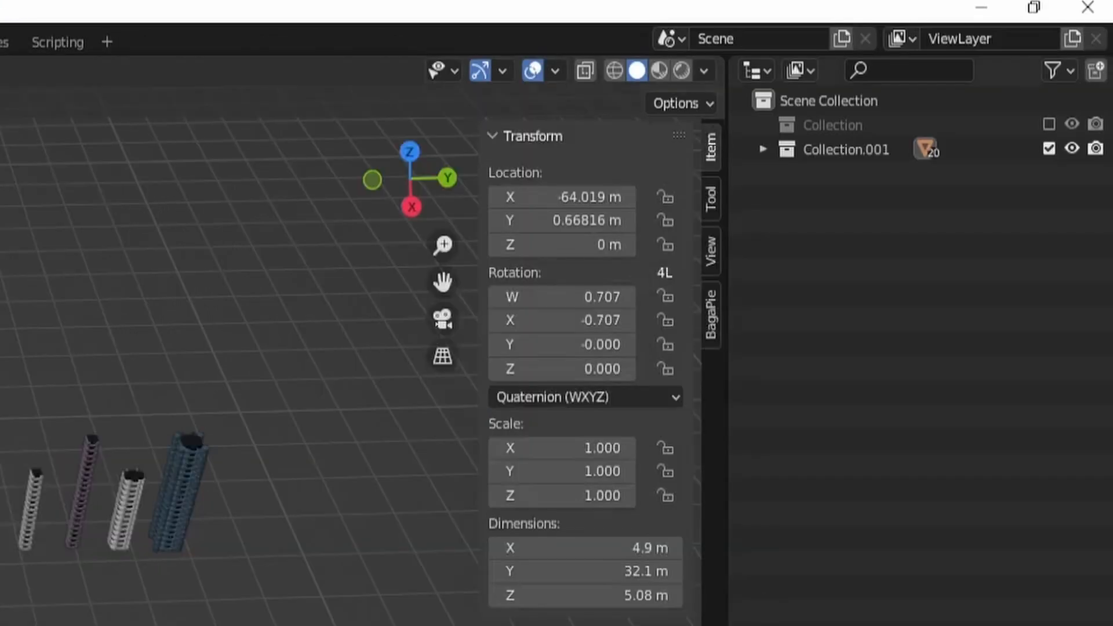
Show the BagaPie Modifier panel with its tutorial and documentation links in the sidebar
click(711, 315)
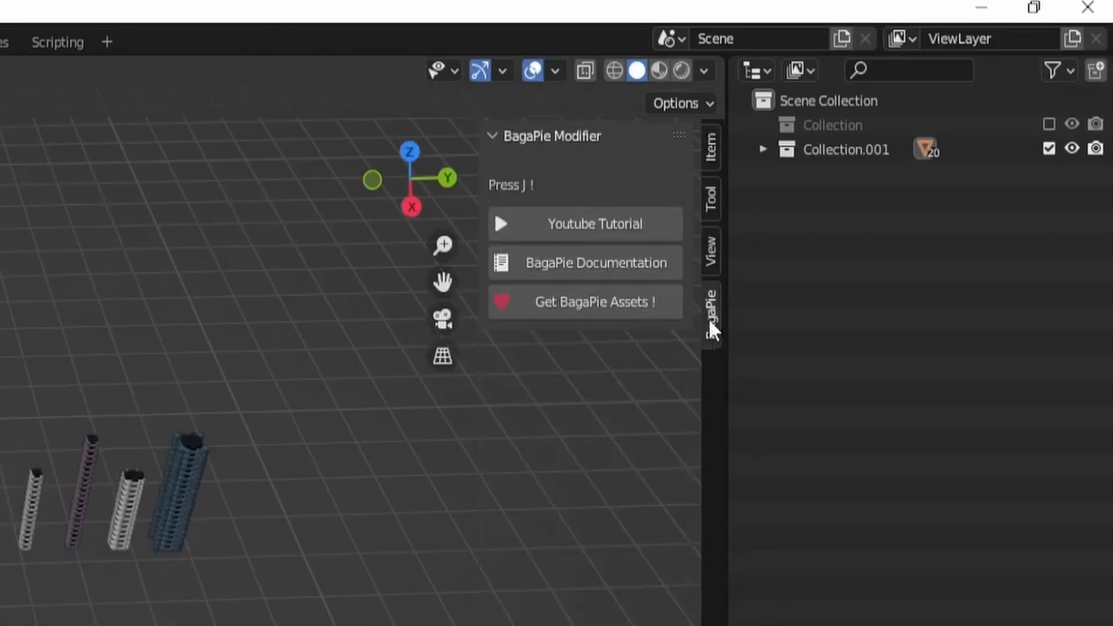
mouse_move(564, 229)
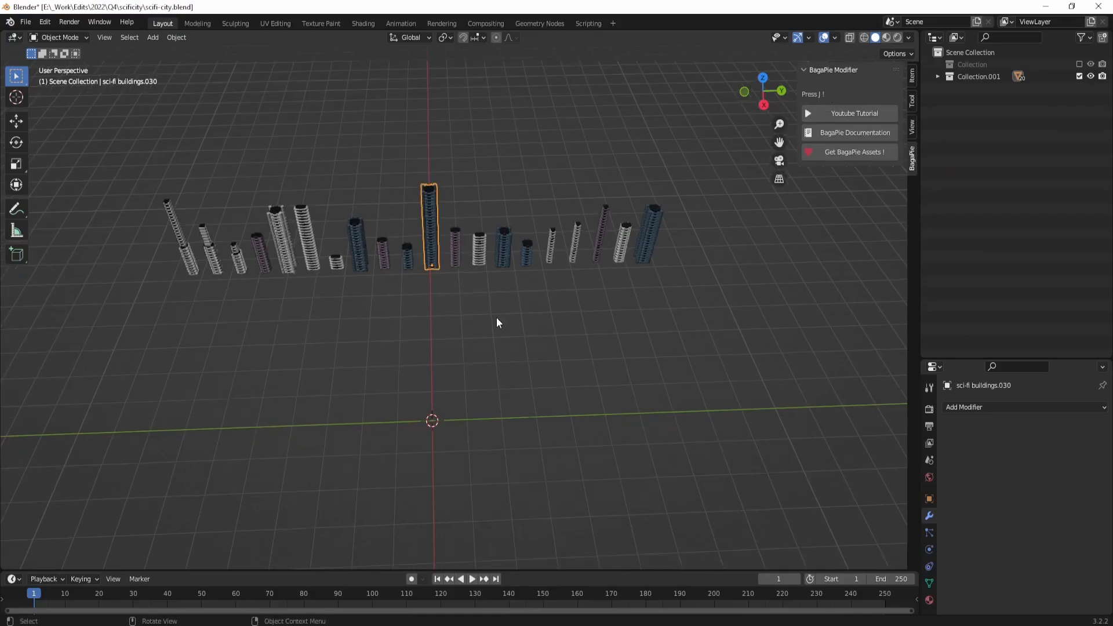
Add a flat mesh plane to the scene beneath the row of buildings
key(J)
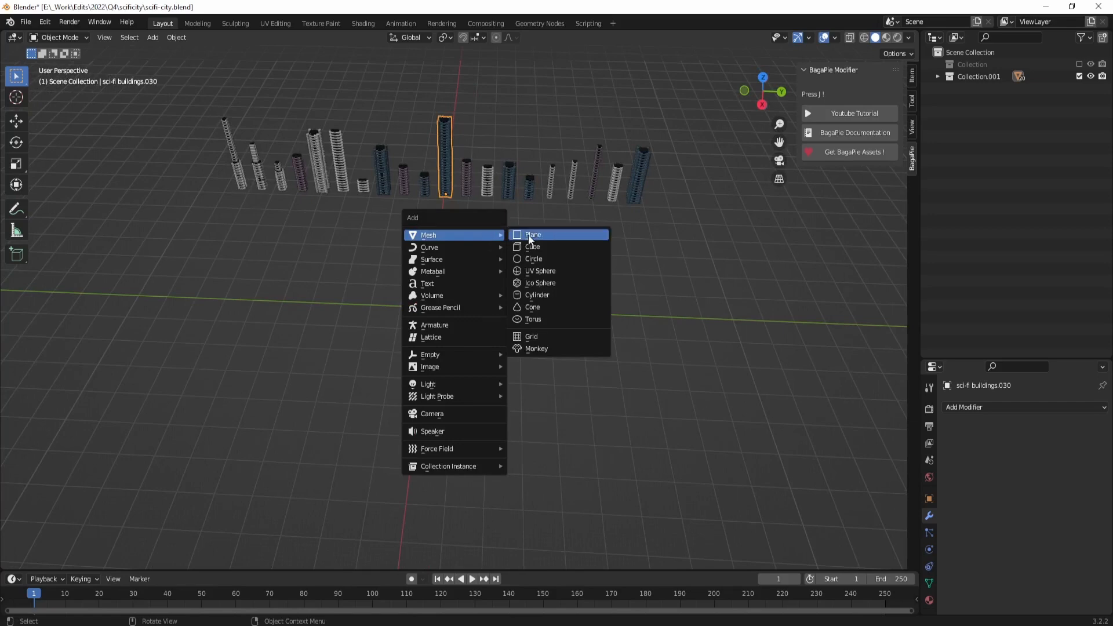
click(532, 234)
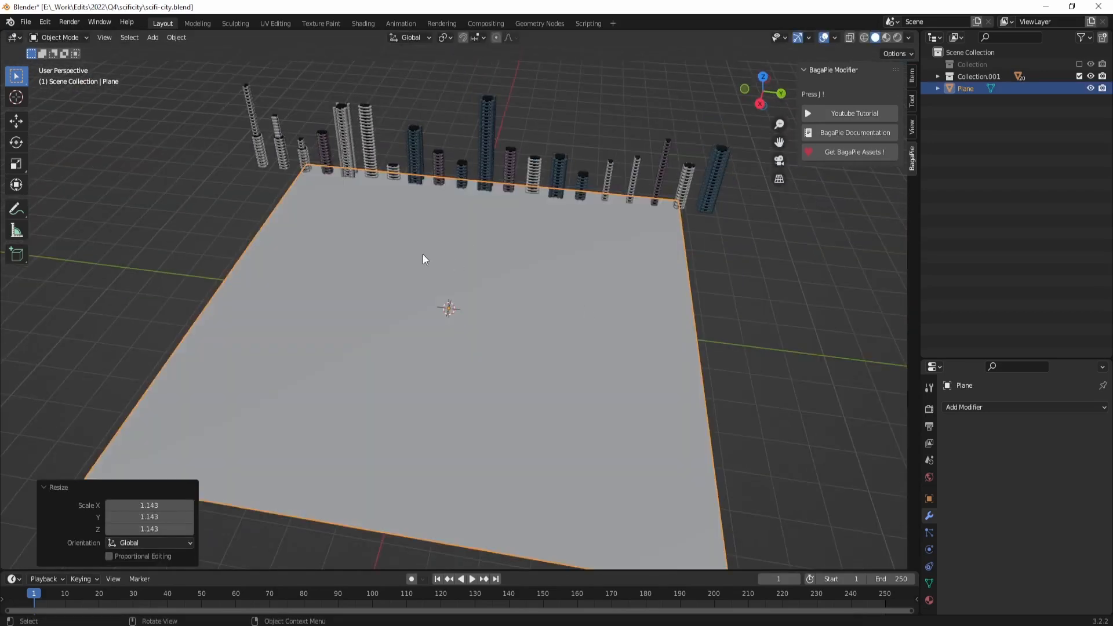
mouse_move(286, 341)
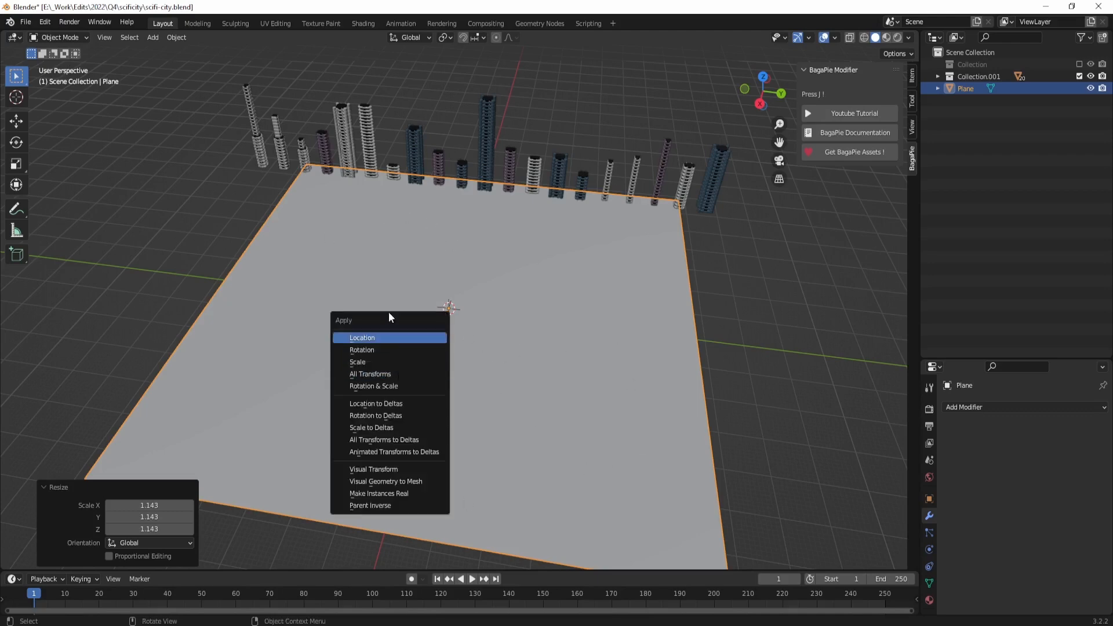
mouse_move(332, 265)
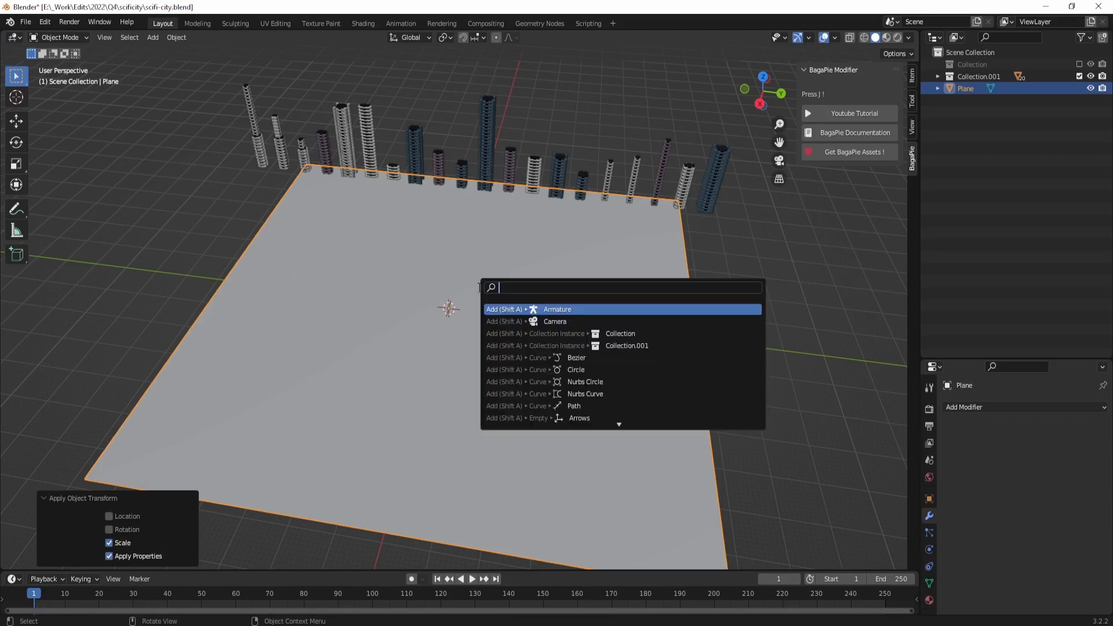
Apply the plane's scale via the 'apply s' search so it becomes a flat ground surface
text(apply s)
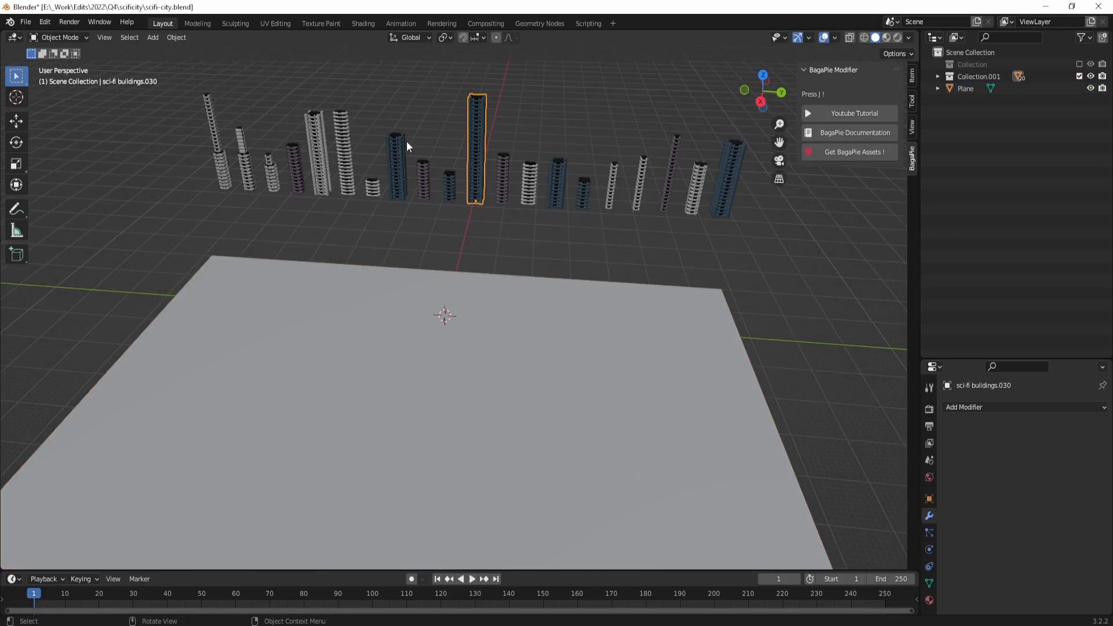
mouse_move(476, 150)
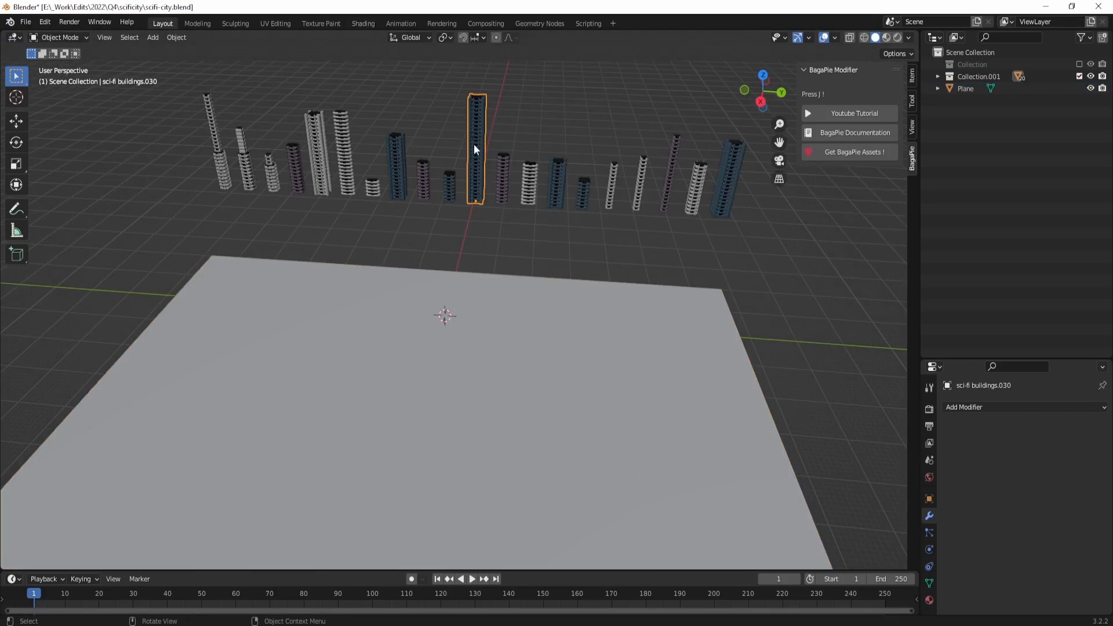
mouse_move(487, 260)
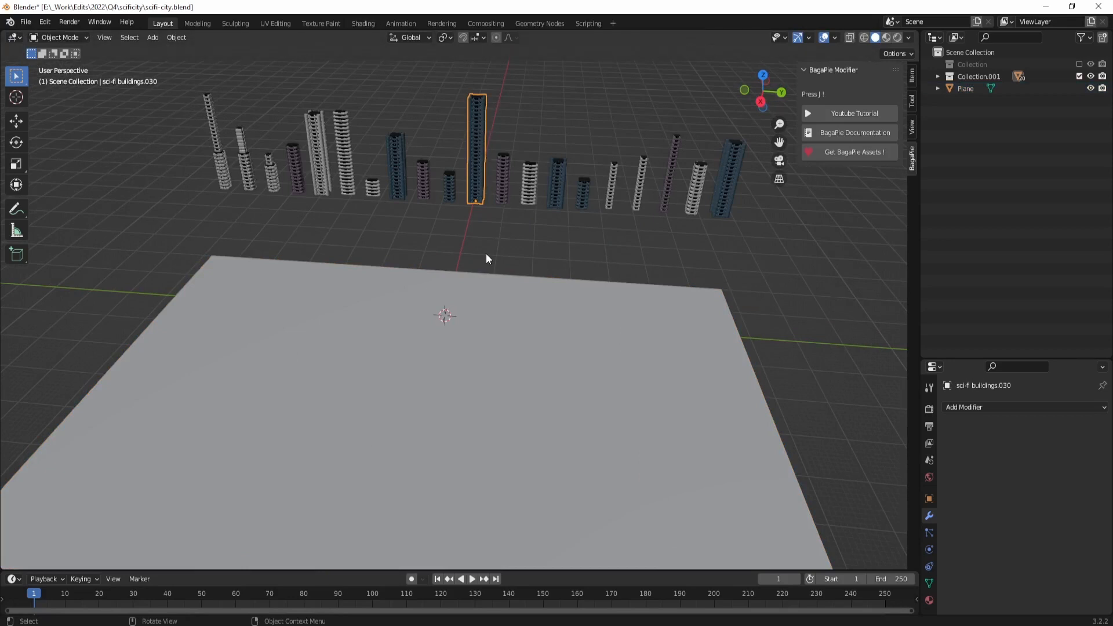
mouse_move(478, 135)
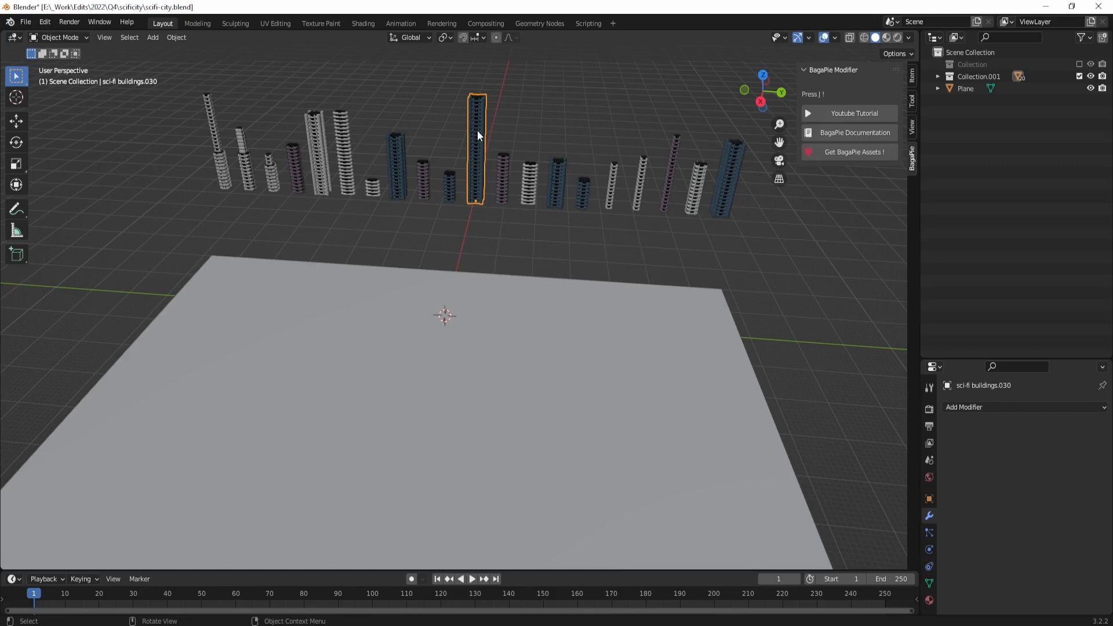
Scatter the tall blue skyscraper over the plane with BagaPie, reaching the 469–598 instance prompt
click(461, 313)
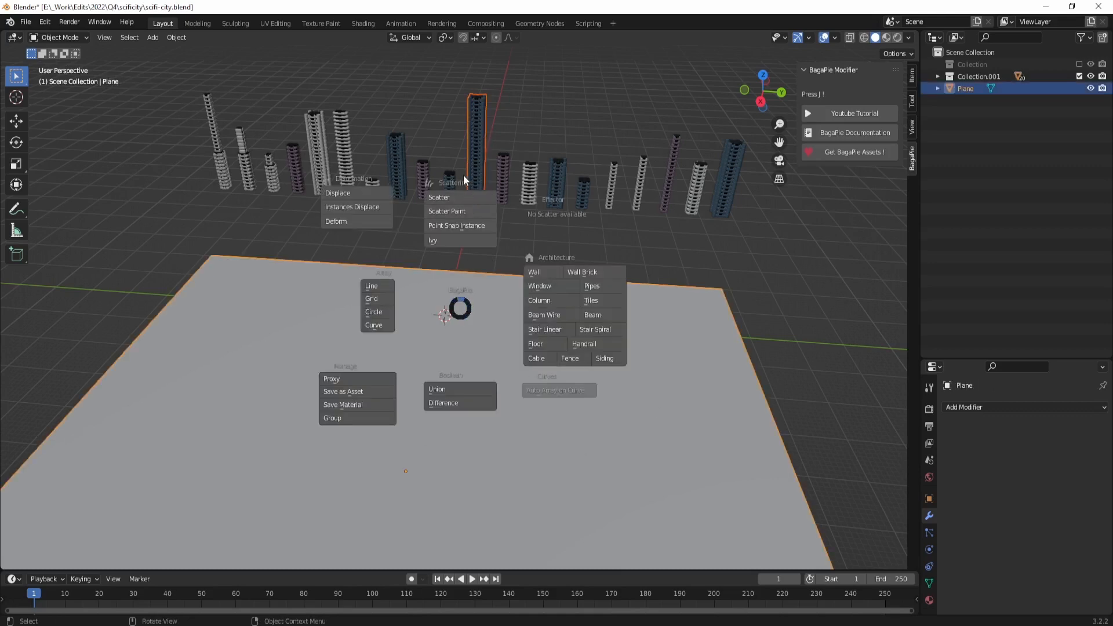
click(438, 197)
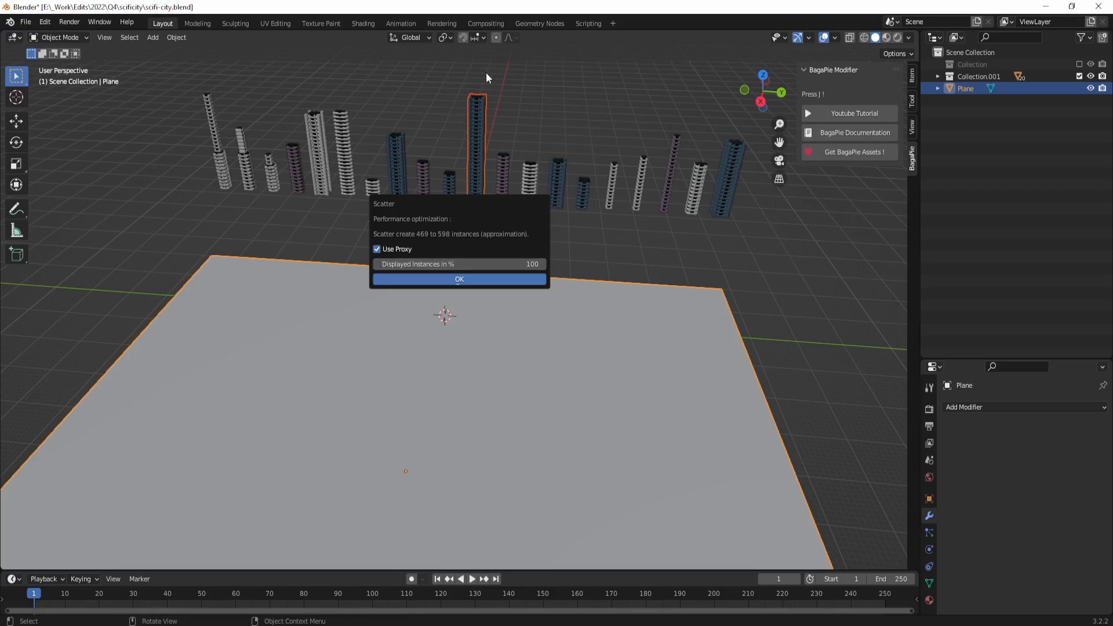
mouse_move(487, 227)
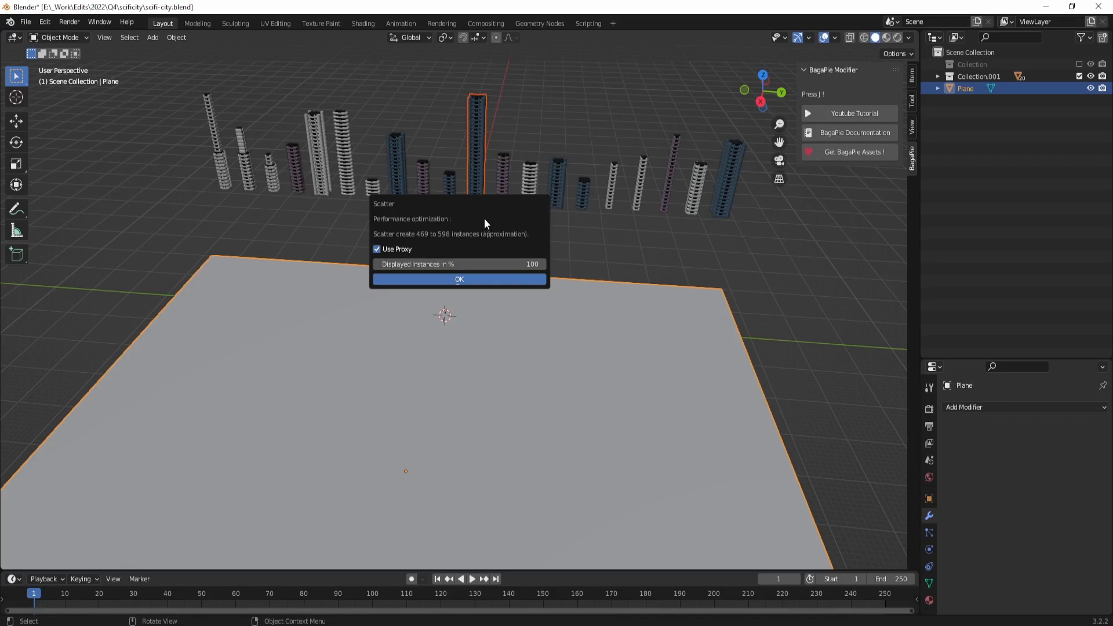
mouse_move(461, 157)
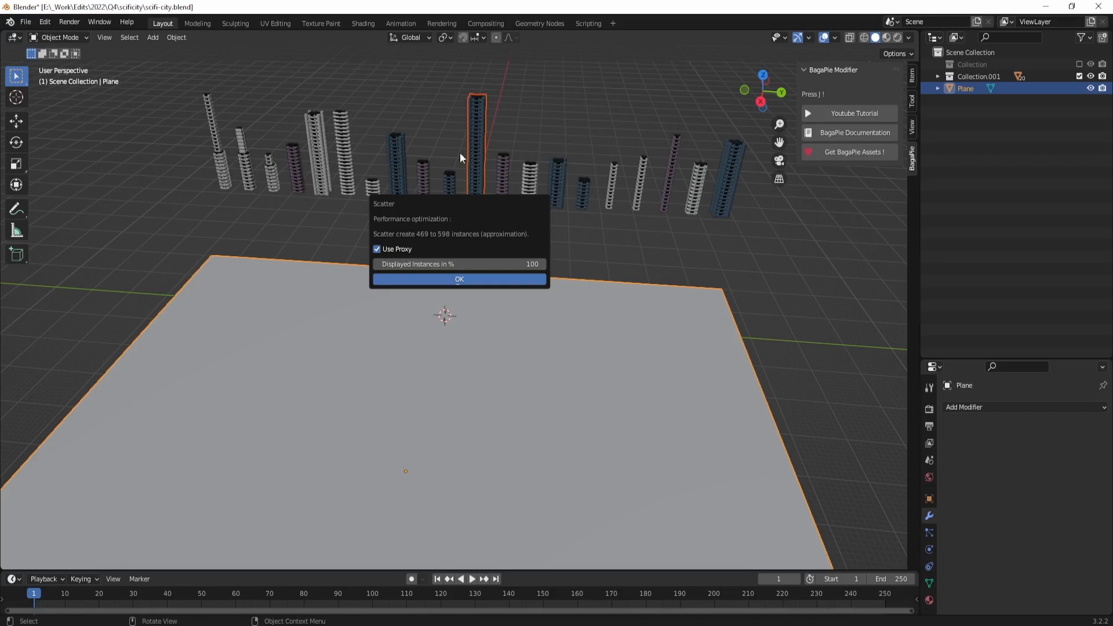
Confirm the scatter and adjust Distance Min and Density for a dense field of skyscrapers
click(460, 279)
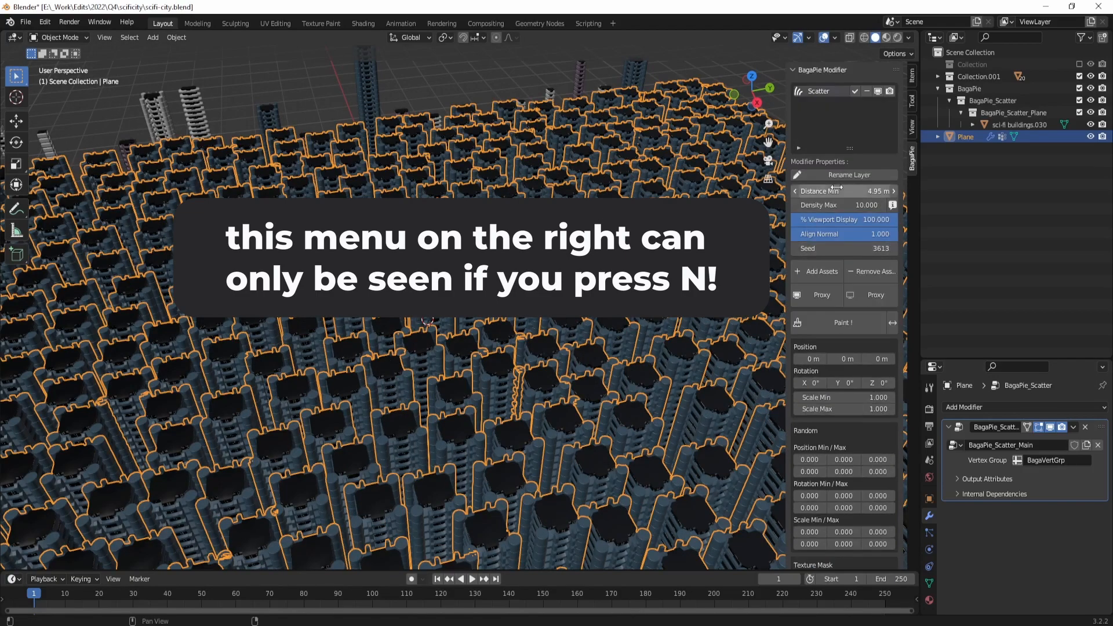
drag(425, 284, 391, 178)
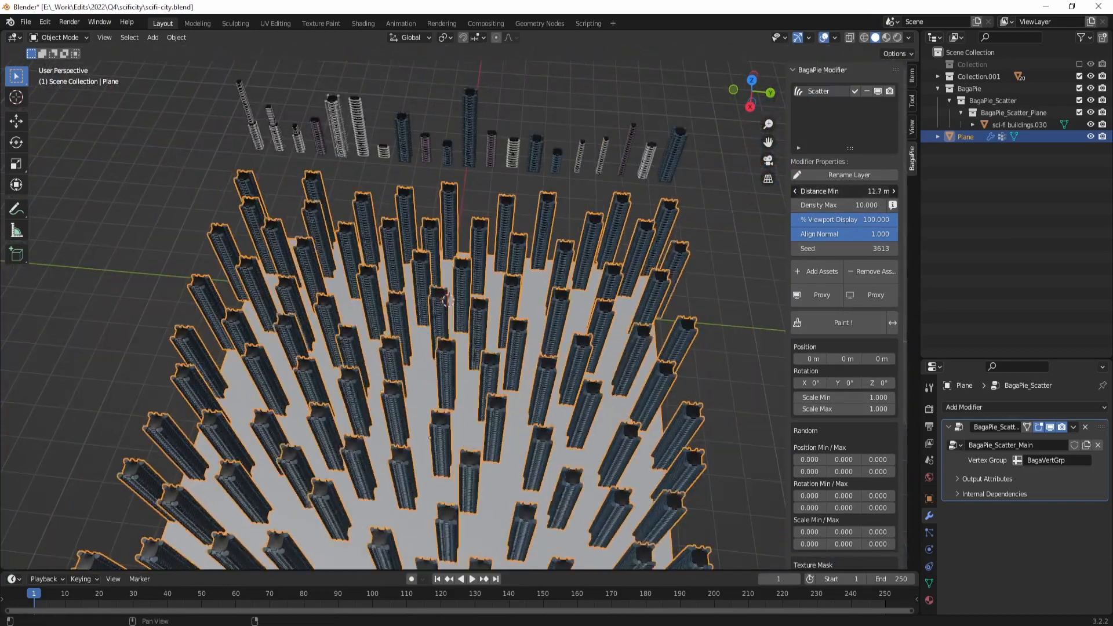
drag(843, 190, 802, 190)
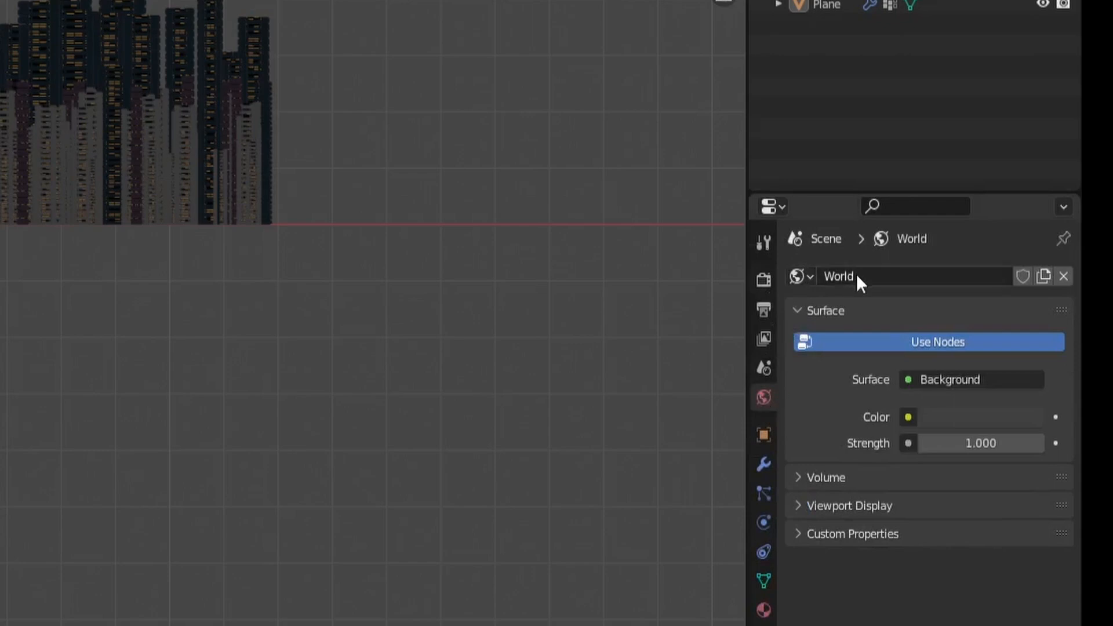
Set the World background colour to black for a night scene
click(907, 416)
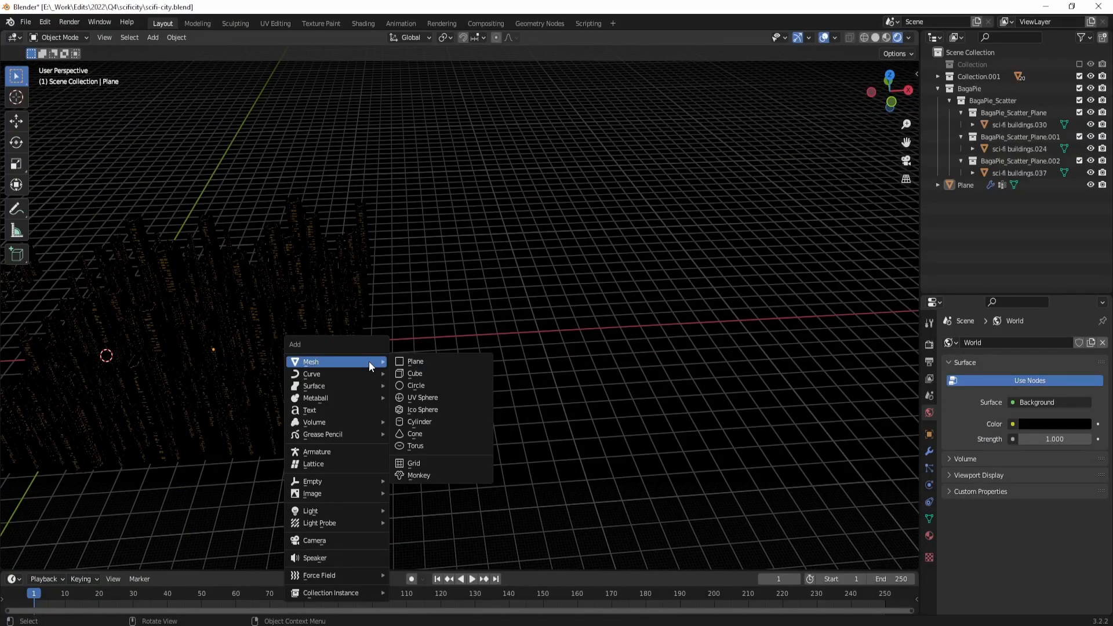
mouse_move(327, 510)
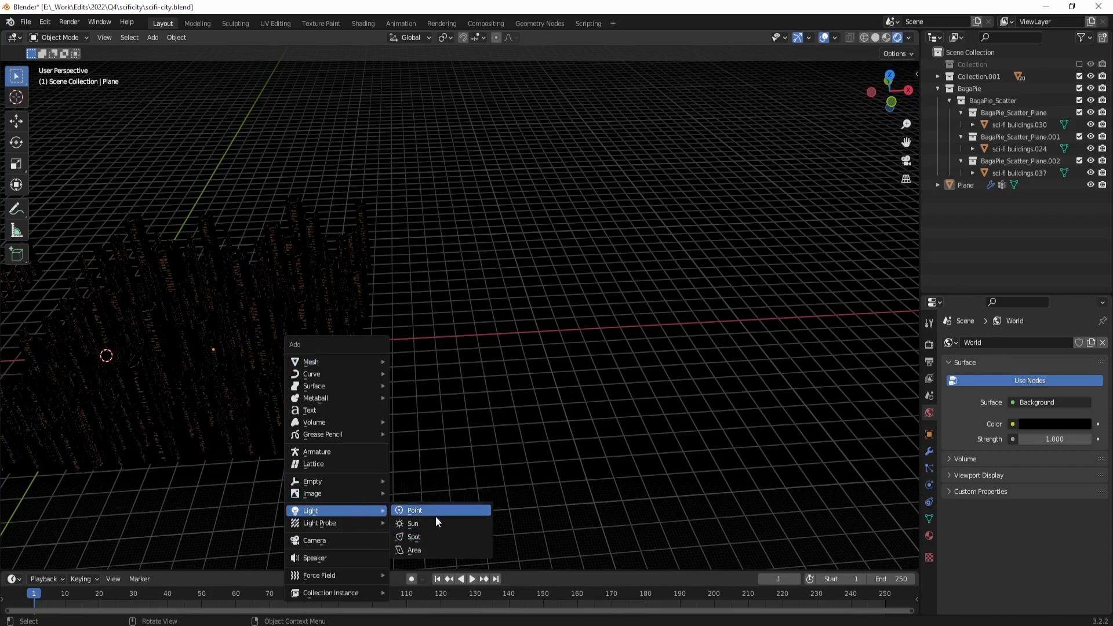
Add a Sun light and raise it about 25 m above the ground beside the city
click(413, 523)
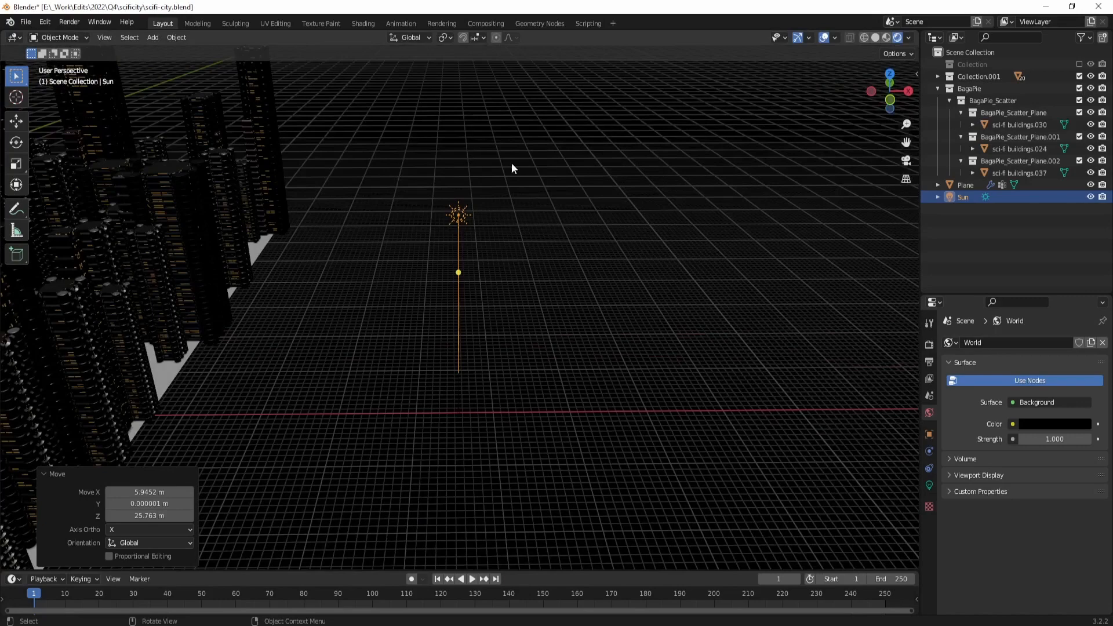
drag(511, 169, 469, 276)
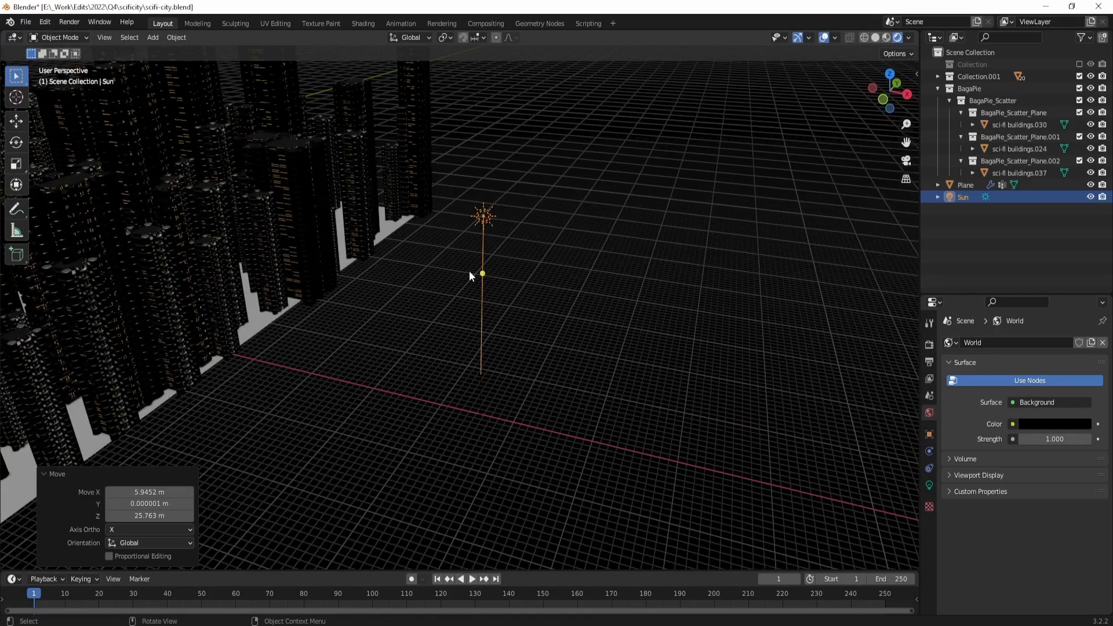
mouse_move(479, 280)
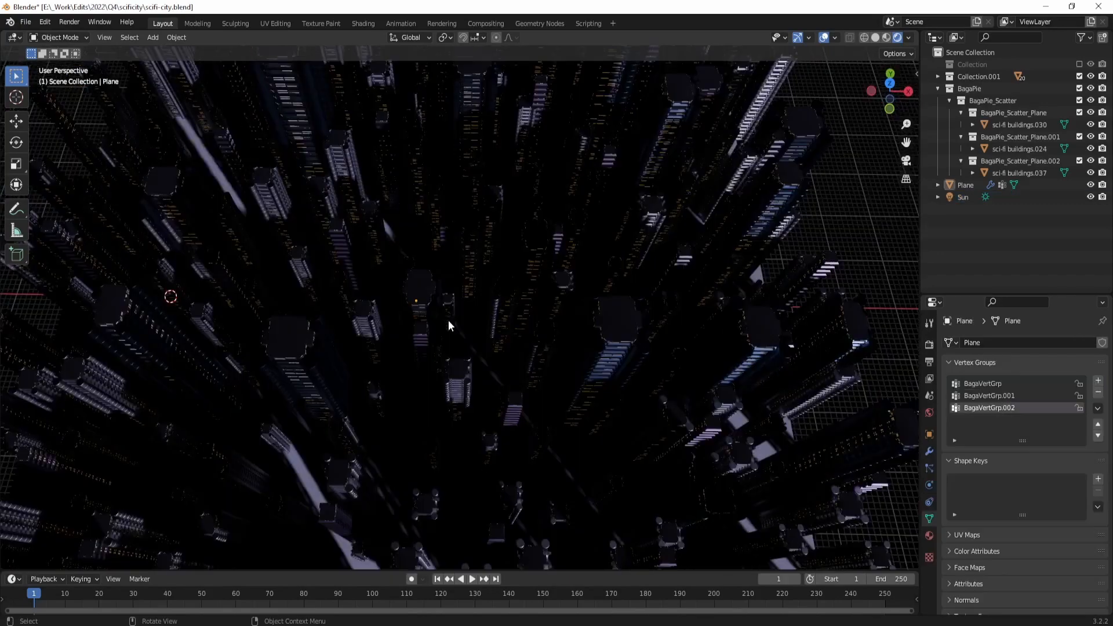
Place and duplicate pink and blue point lights among the buildings for coloured street glow
click(153, 37)
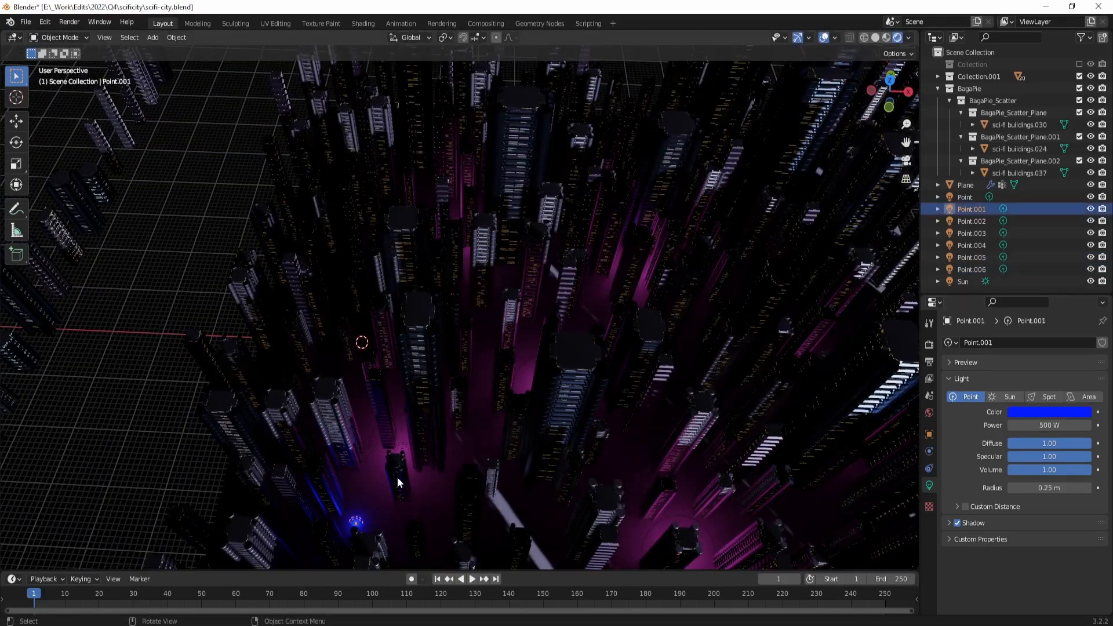
drag(1023, 488, 1065, 488)
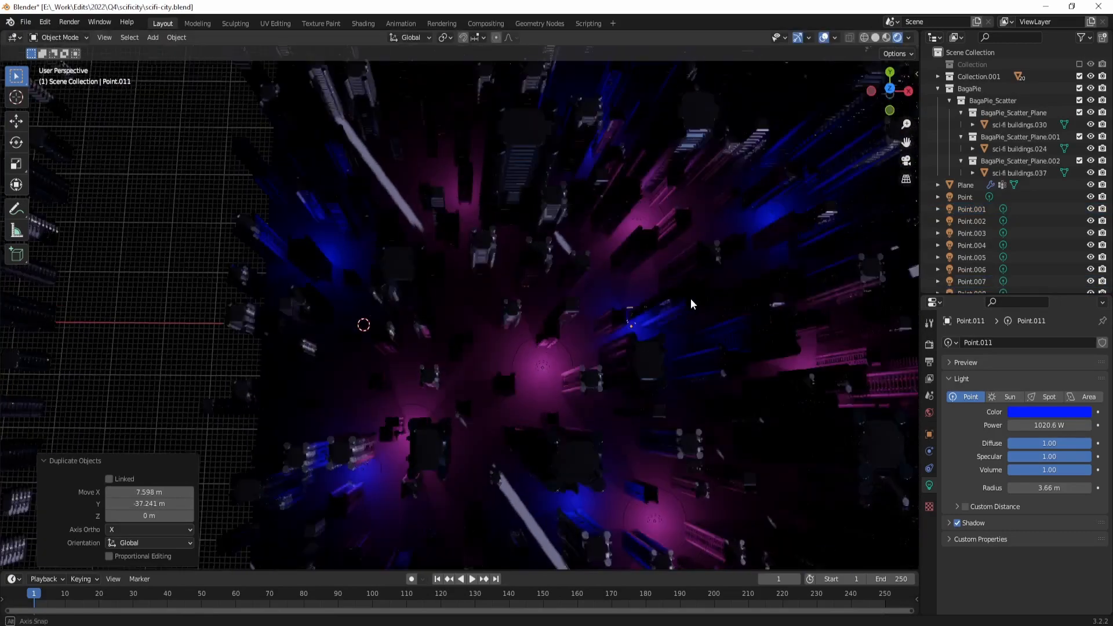
click(153, 37)
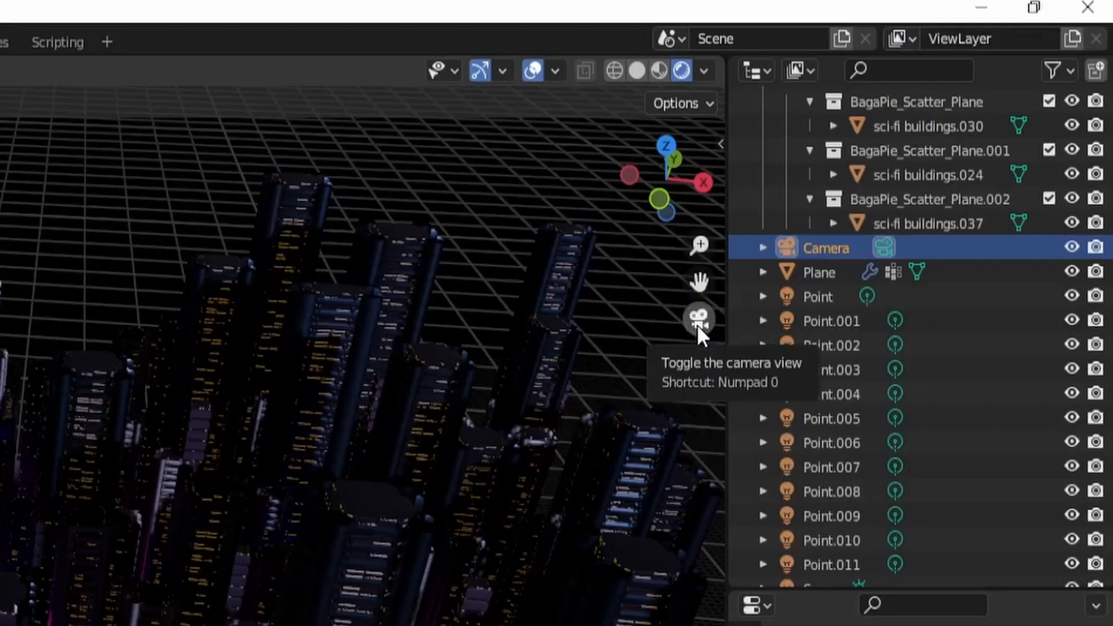
Switch the viewport to look through the new camera at the lit streets
click(699, 318)
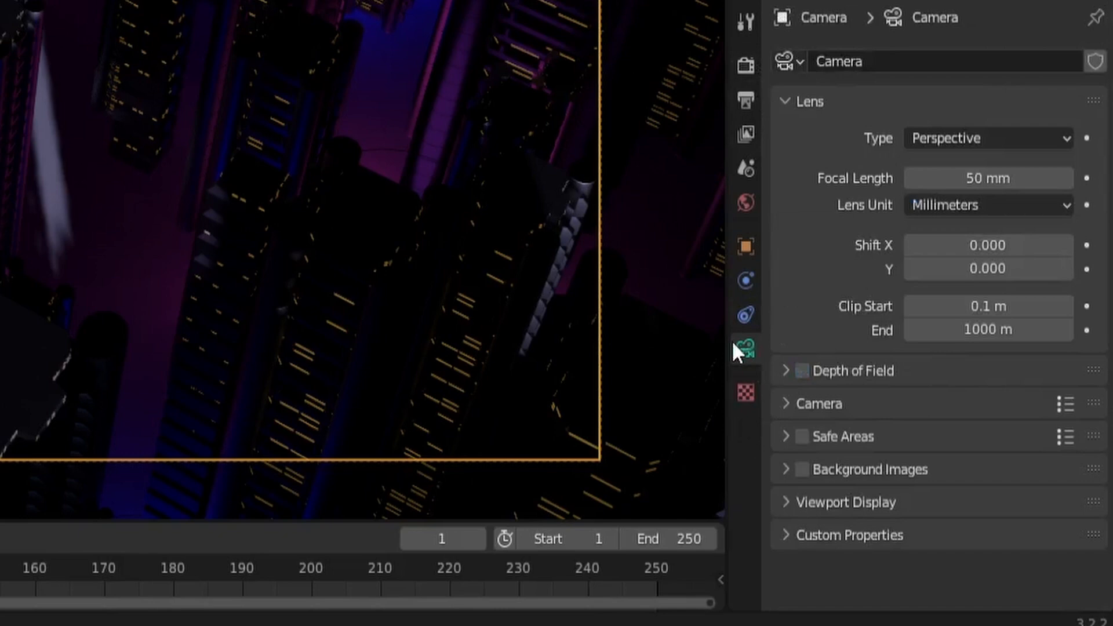
Set the camera's focal length to 20 mm for a wider view of the city
double_click(988, 179)
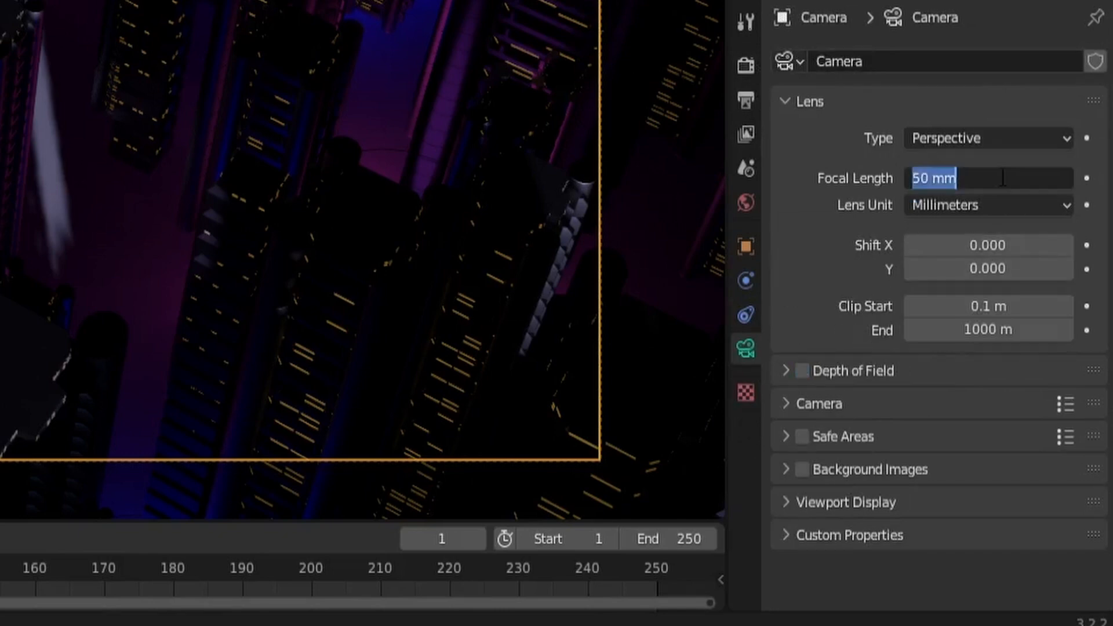
text(20)
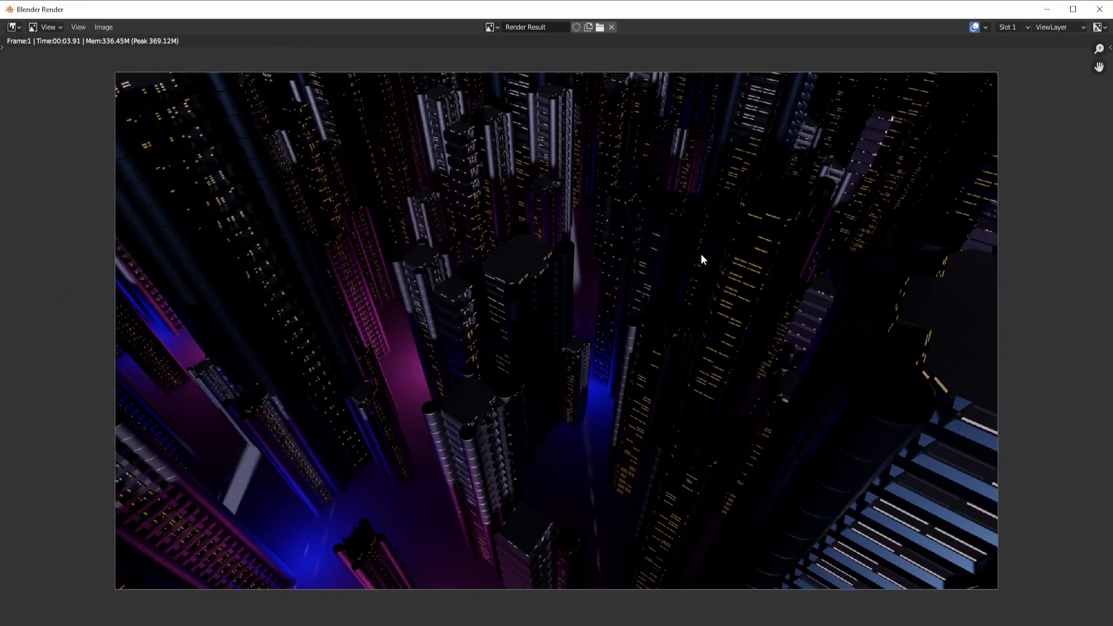
mouse_move(178, 368)
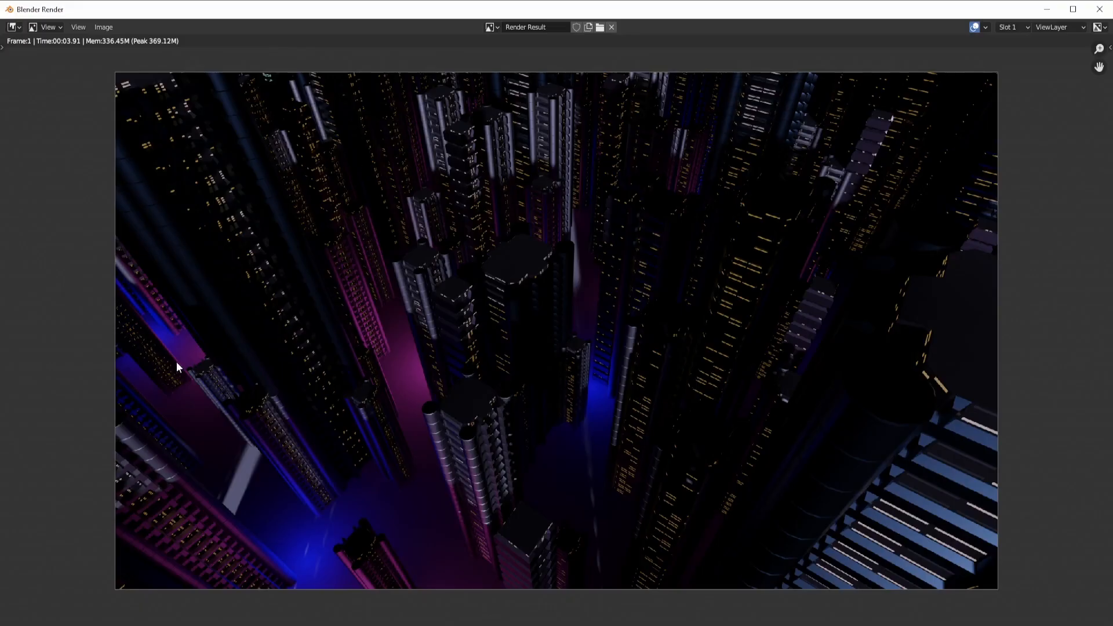
mouse_move(498, 194)
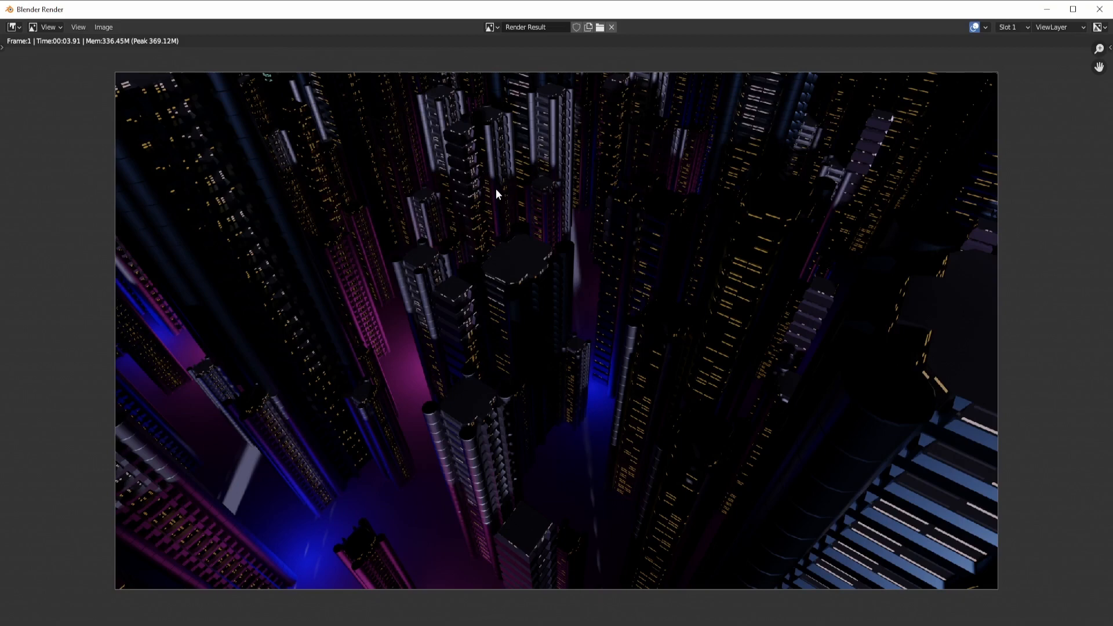
mouse_move(402, 142)
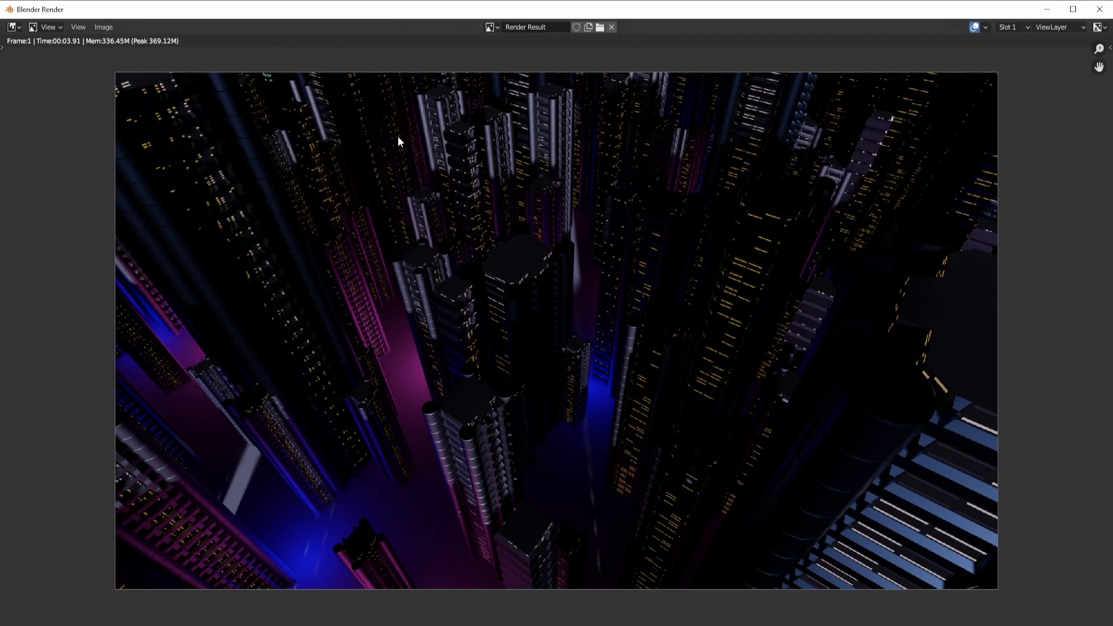
mouse_move(320, 198)
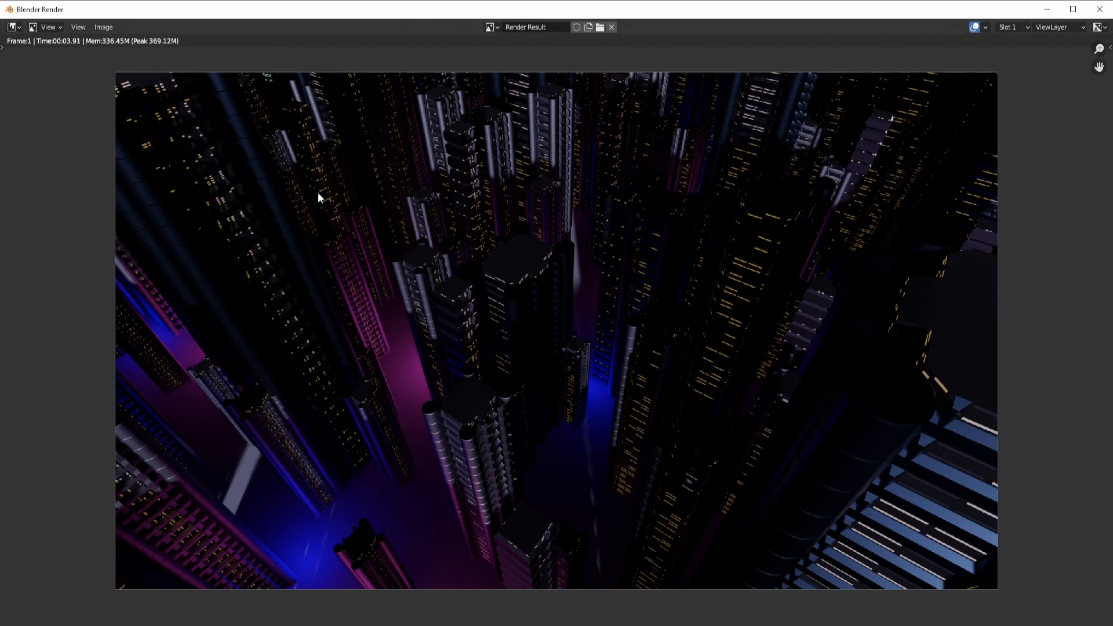
mouse_move(441, 349)
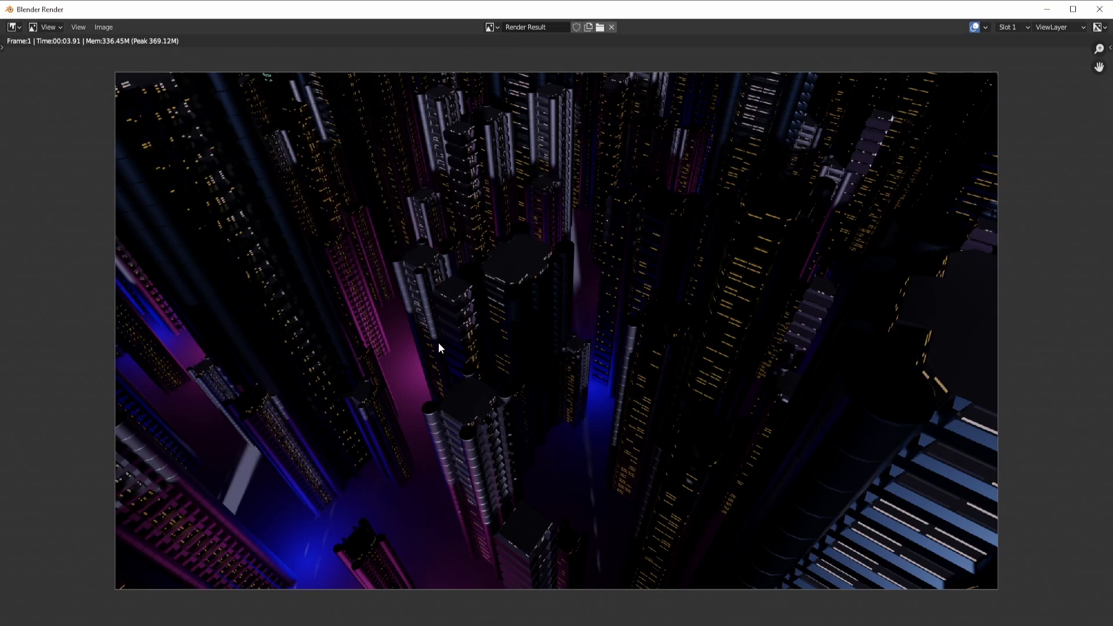
mouse_move(350, 449)
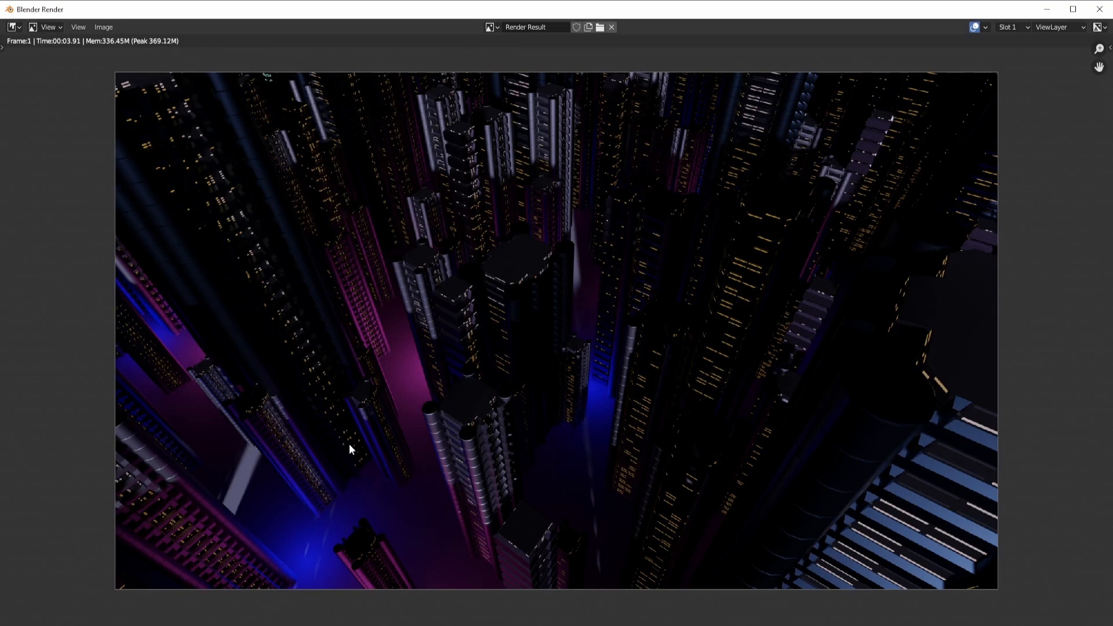
mouse_move(296, 397)
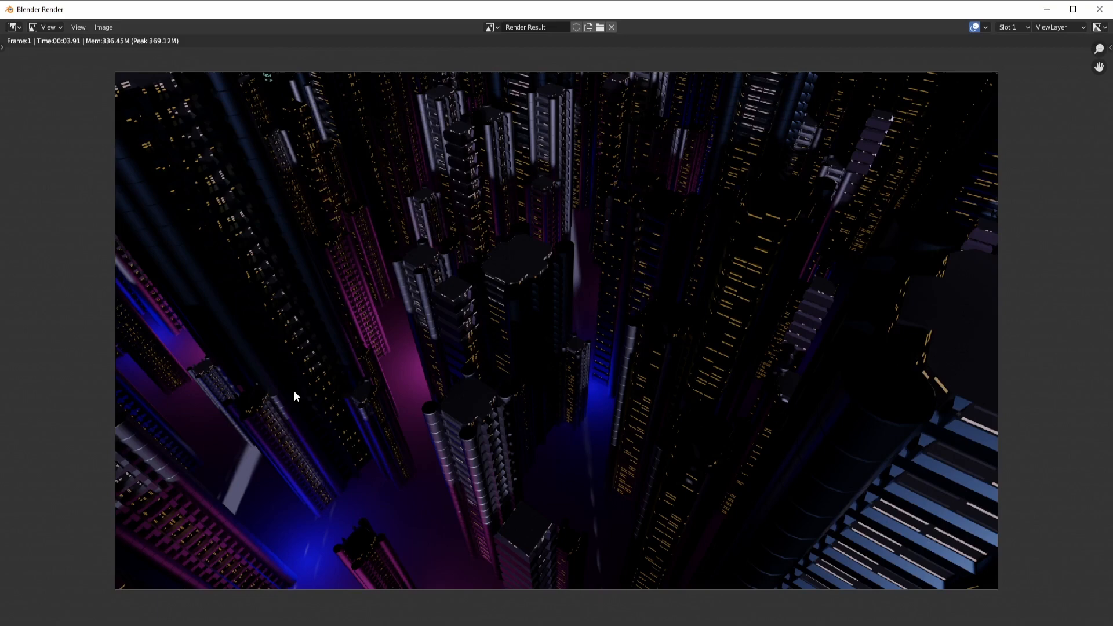
mouse_move(342, 239)
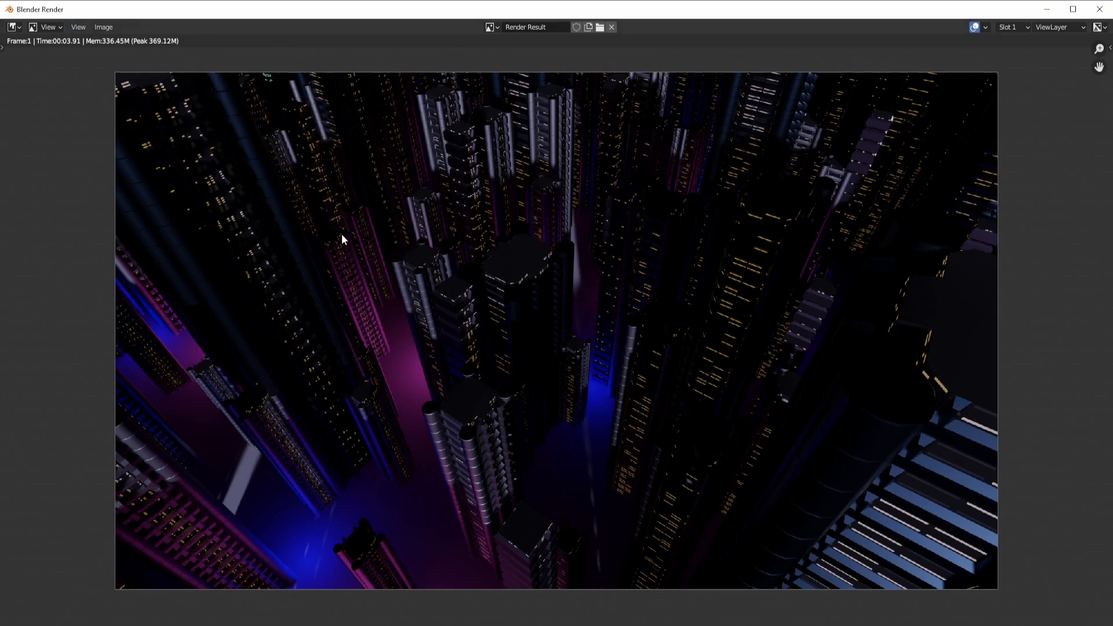
mouse_move(566, 421)
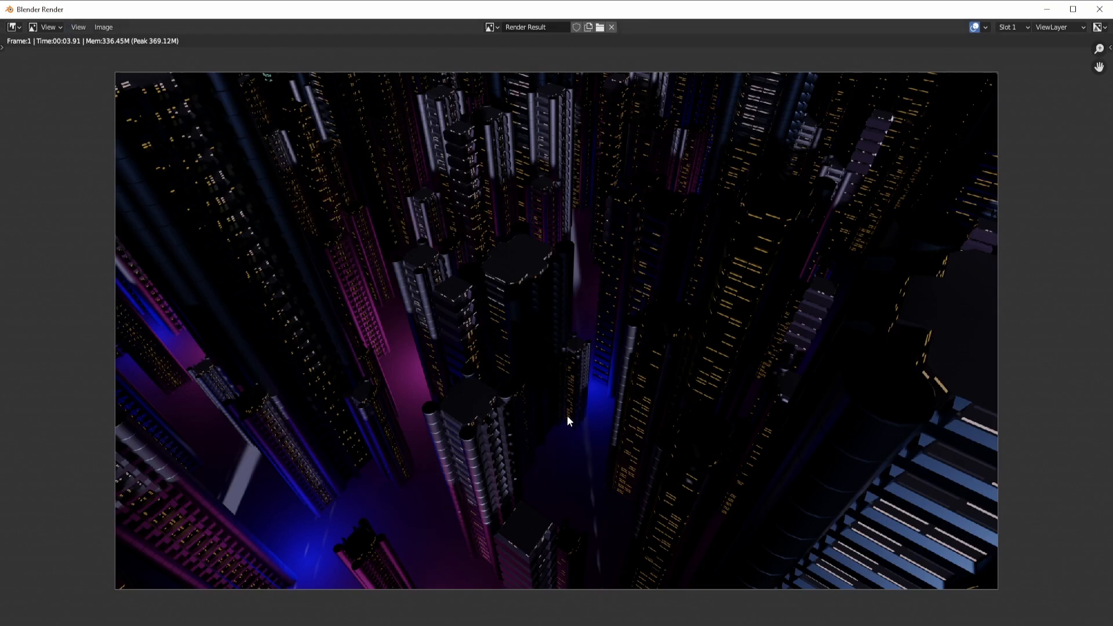
mouse_move(577, 369)
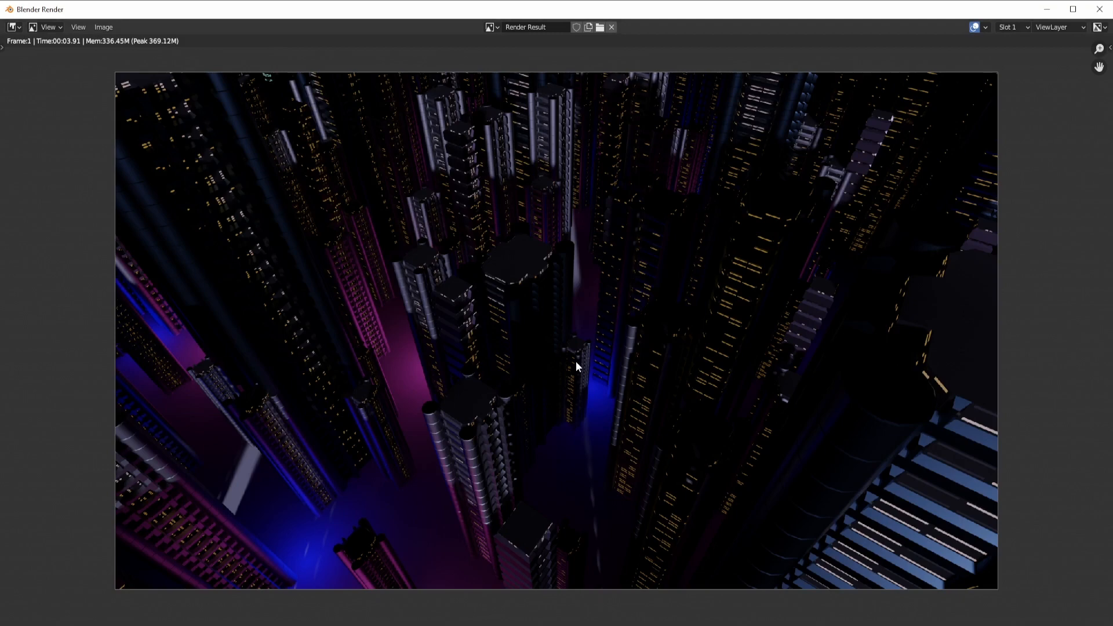